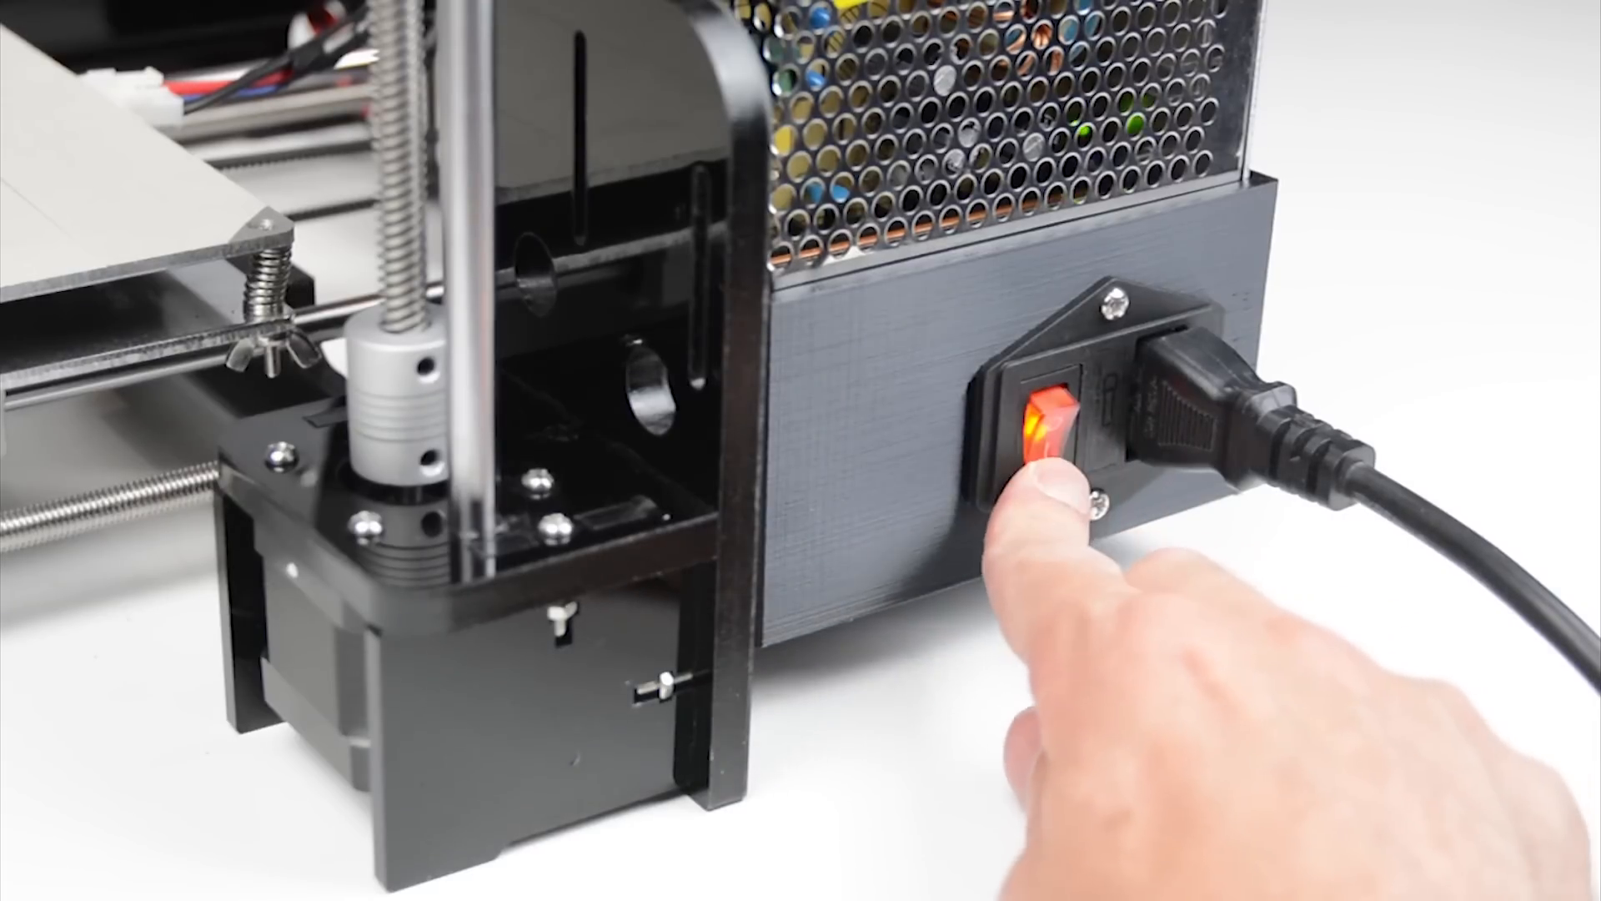
- Flip the rocker switch on the printed power-supply cover on so it glows red
{"action": "left_click", "coordinate": [1042, 424]}
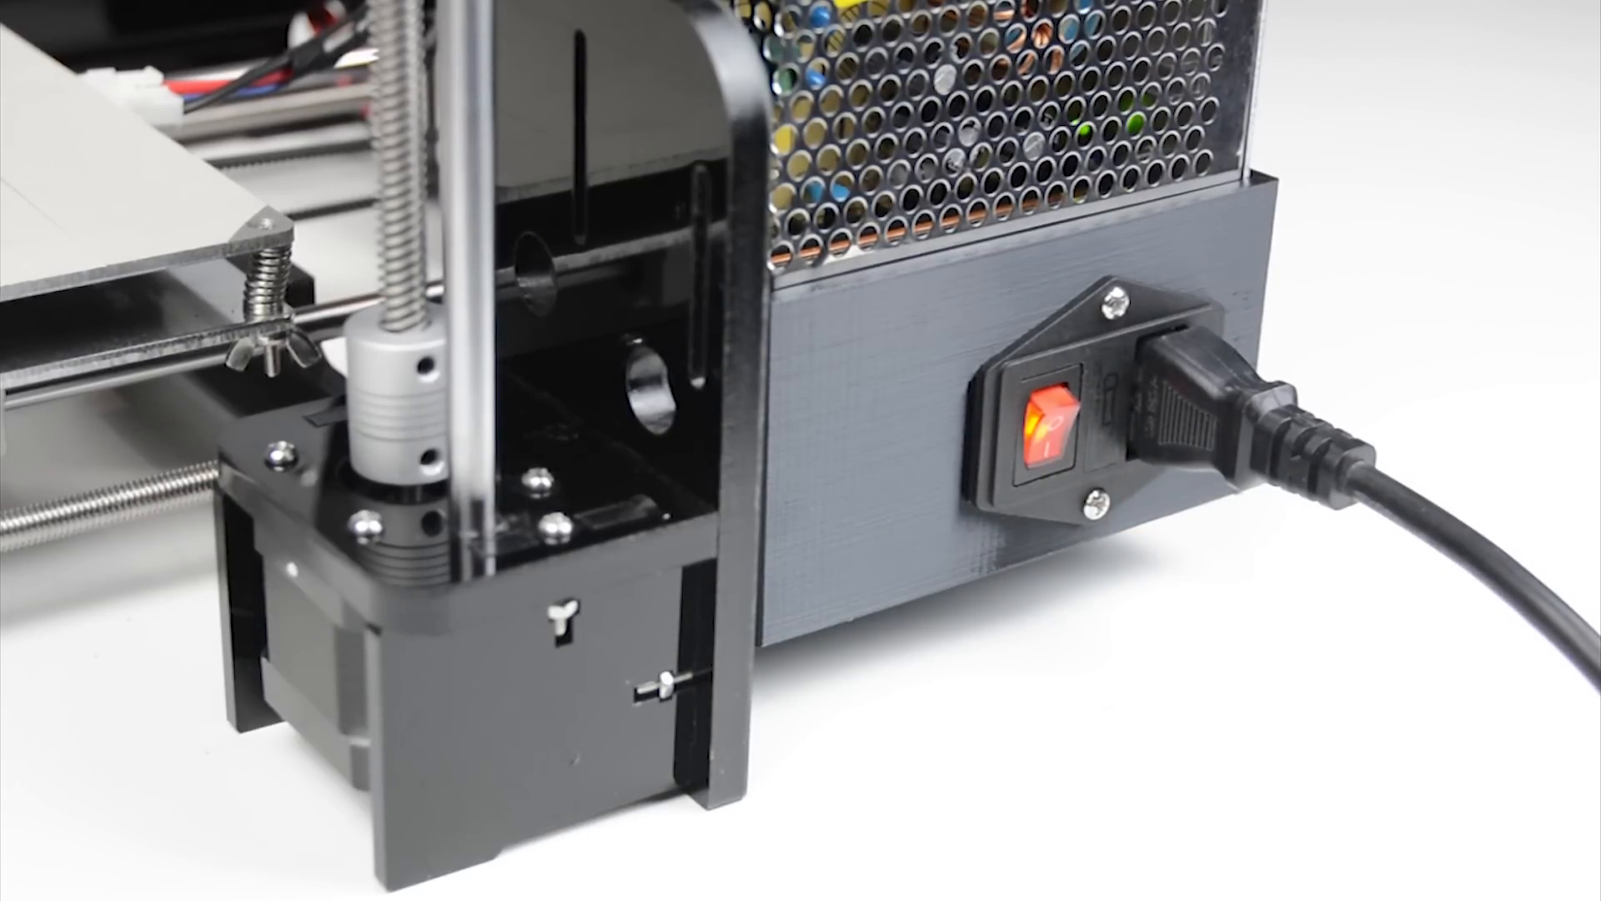